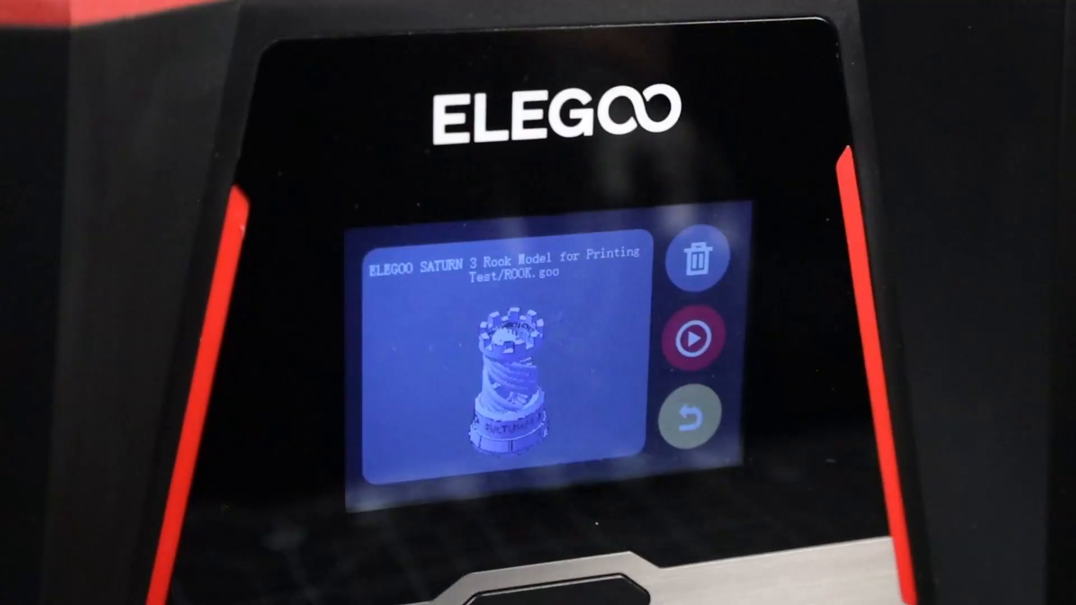
Step: Start the ROOK.goo test print from the file preview screen
click(691, 336)
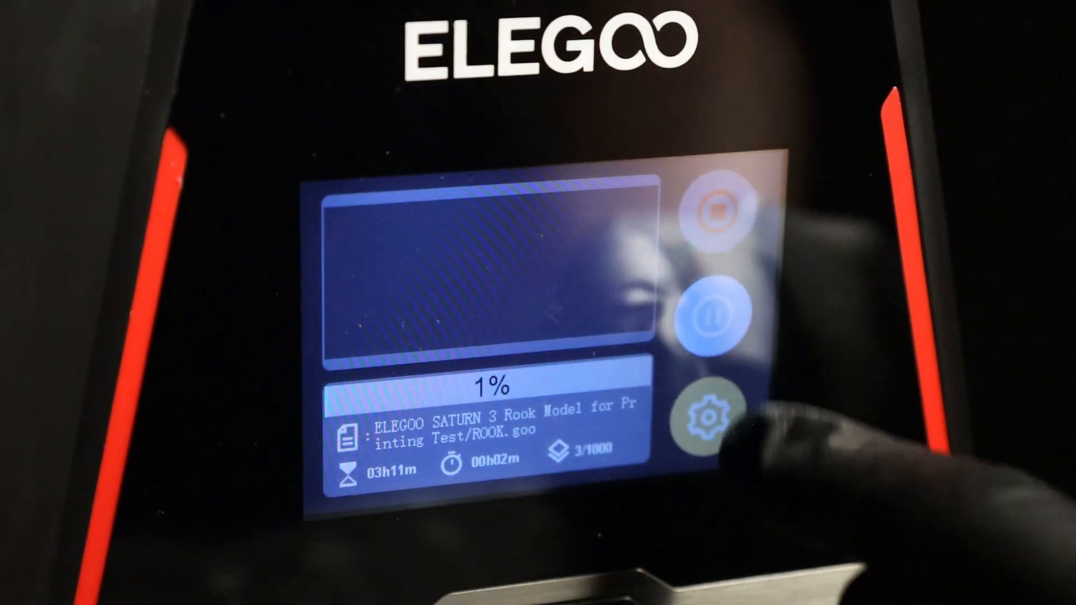
click(704, 415)
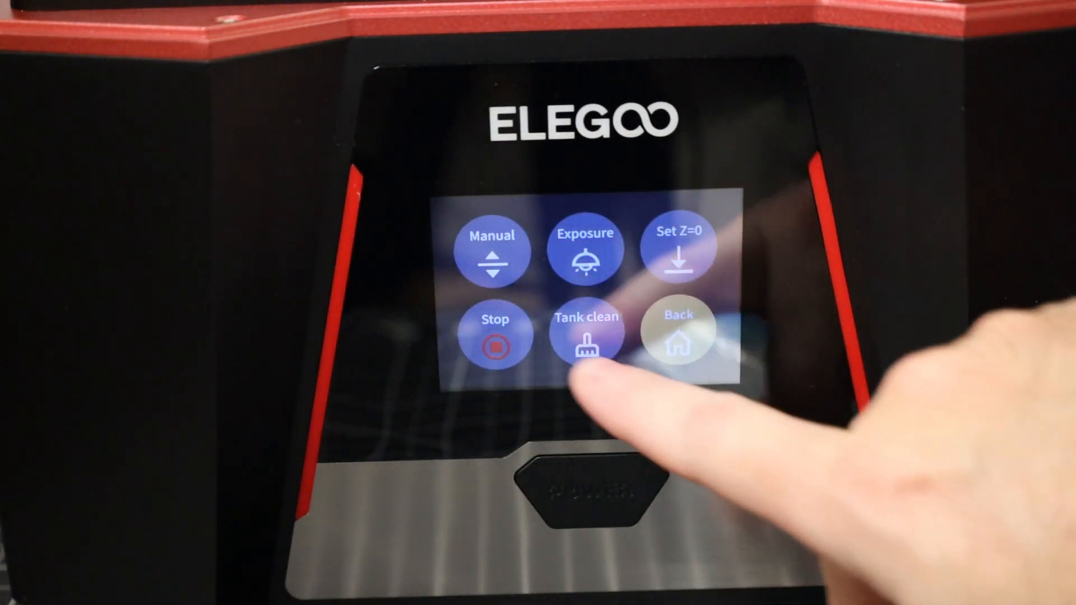
Step: Enter the Tank clean setup from the Tools menu, keeping the 15-second time
click(585, 333)
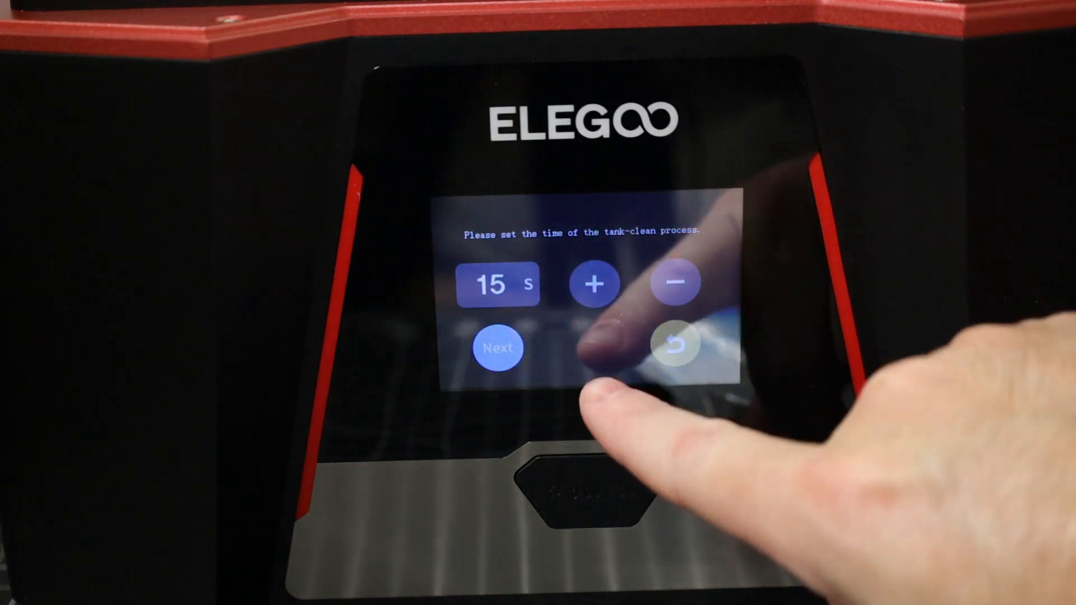